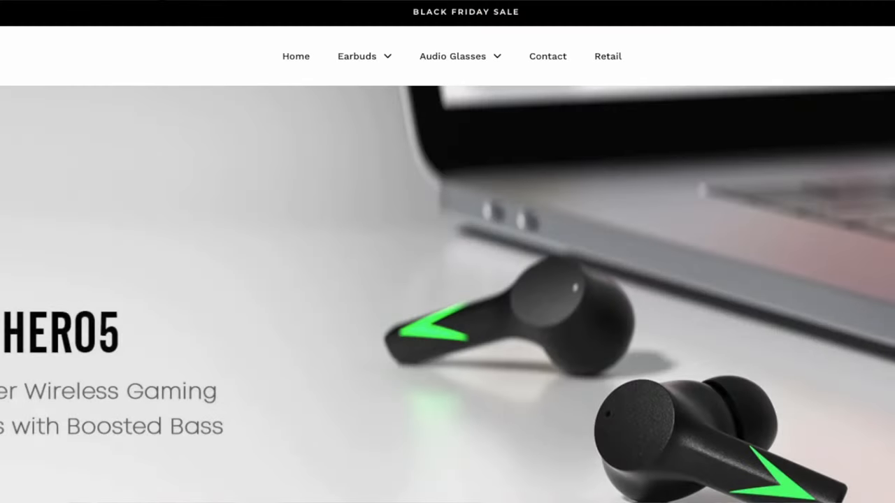
scroll("down", 3)
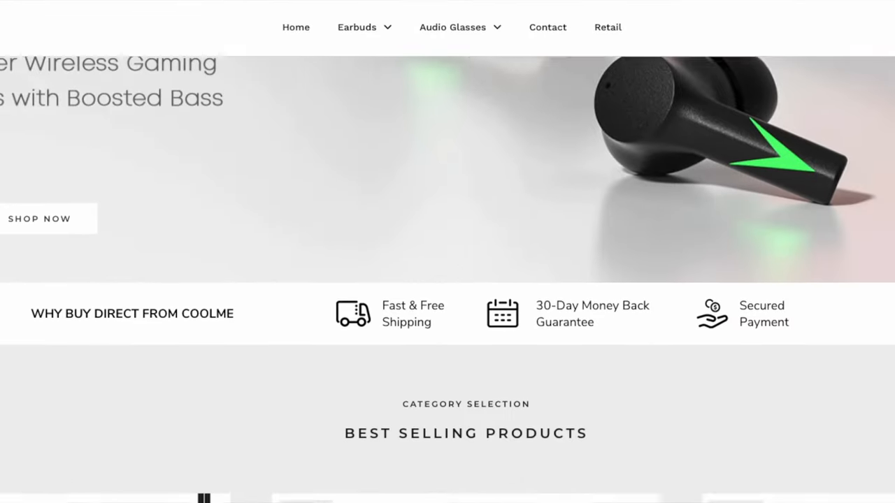
scroll("down", 3)
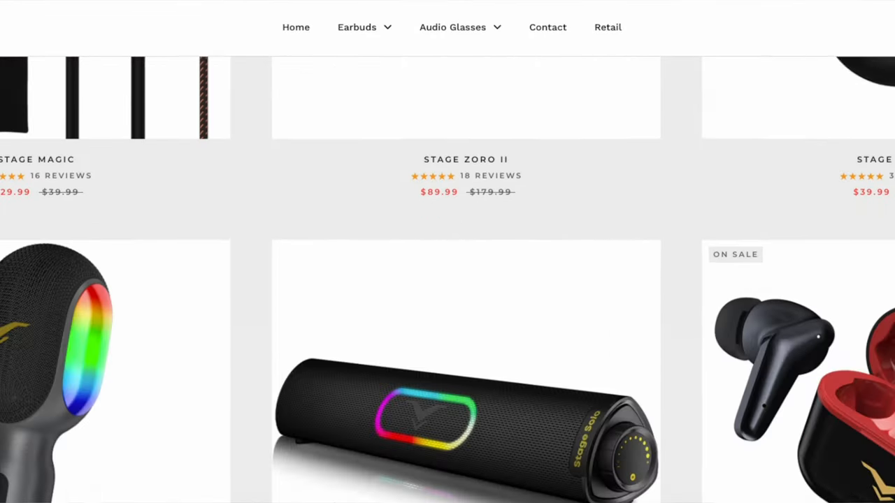